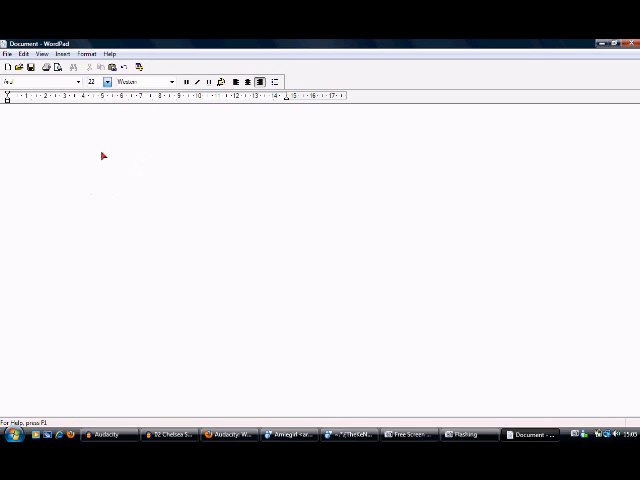
- Write the intro: 'Hey youtube fans today ill show you how to make a song instrument....'
{"action": "type", "text": "H"}
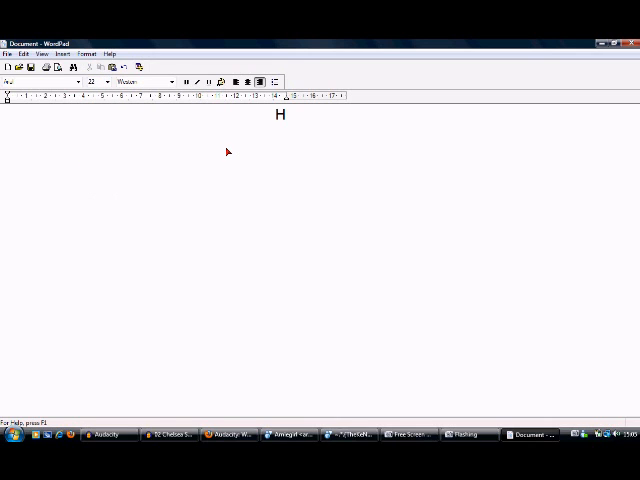
{"action": "type", "text": "ey youtube"}
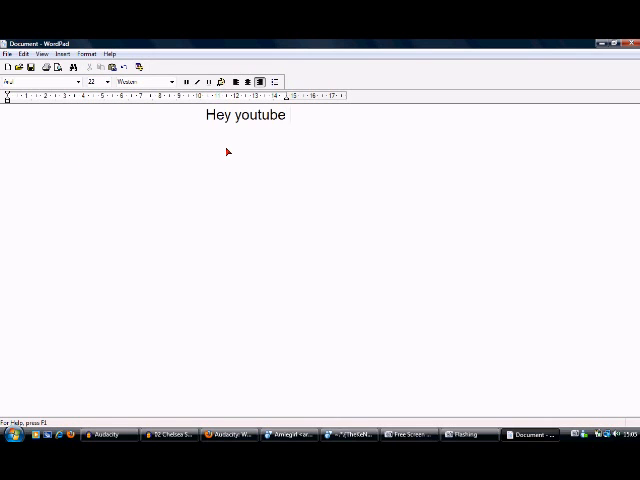
{"action": "type", "text": "fans today"}
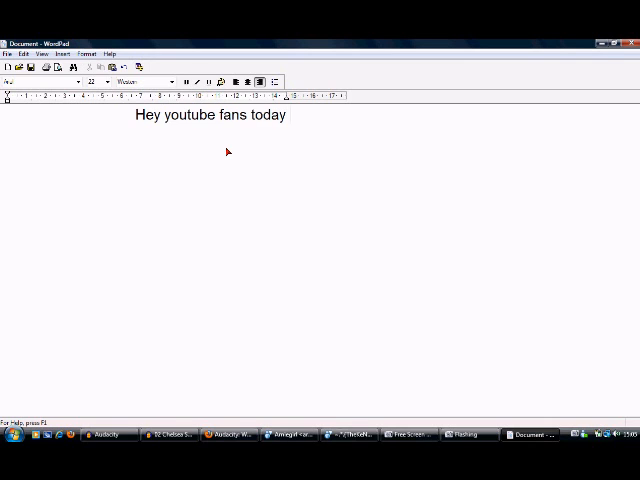
{"action": "type", "text": "ill show you"}
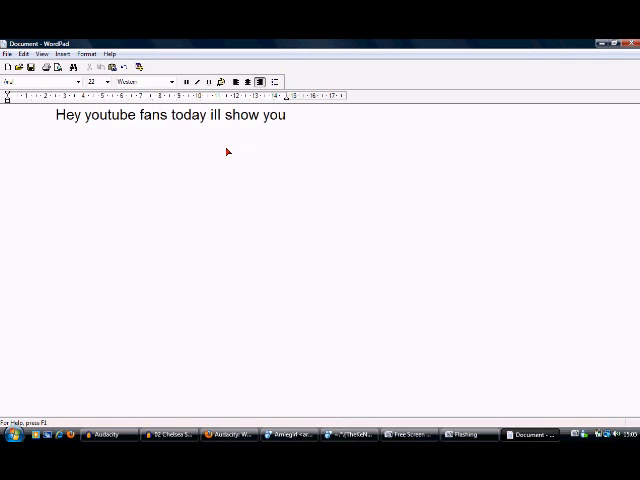
{"action": "type", "text": "ho"}
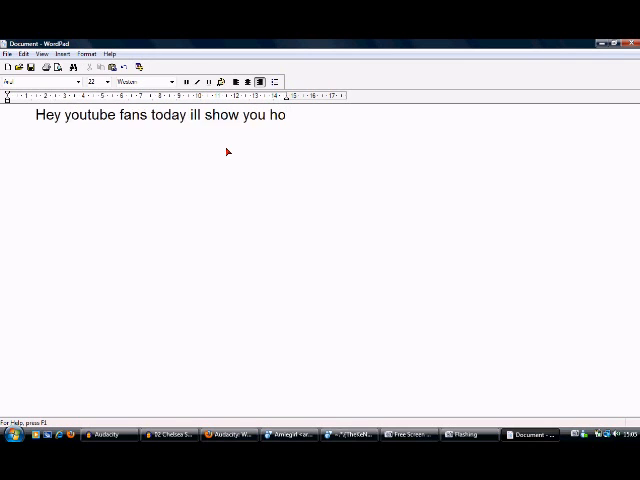
{"action": "type", "text": "w to mak"}
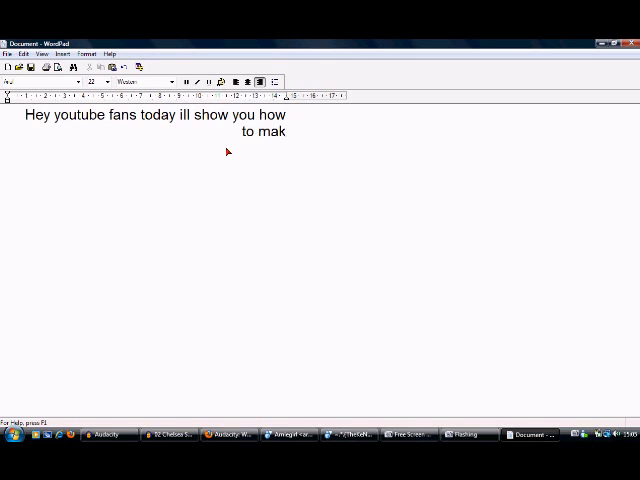
{"action": "type", "text": "e a song instr"}
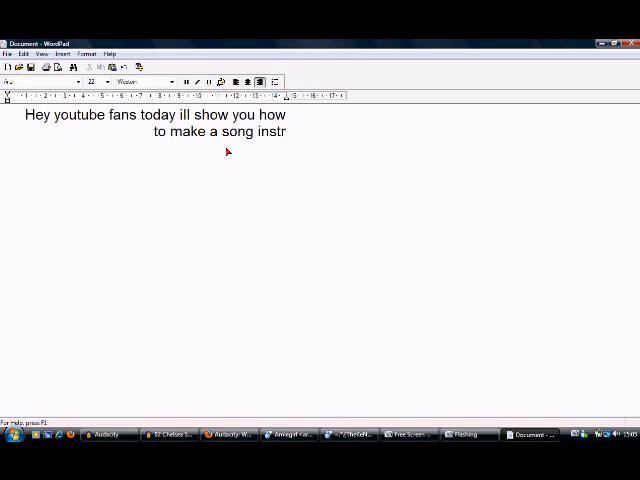
{"action": "type", "text": "umental using"}
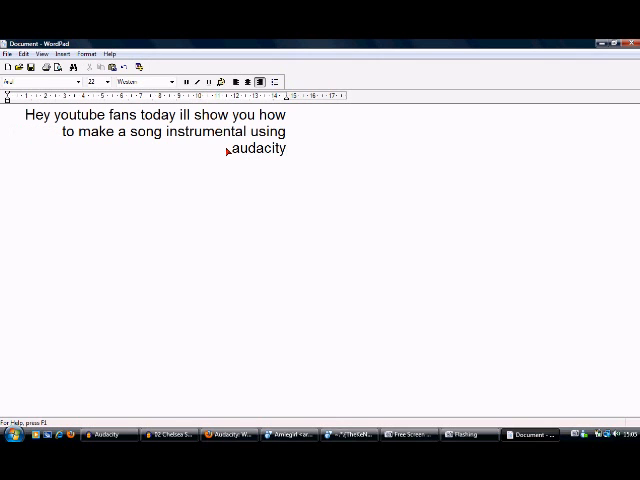
{"action": "type", "text": "...."}
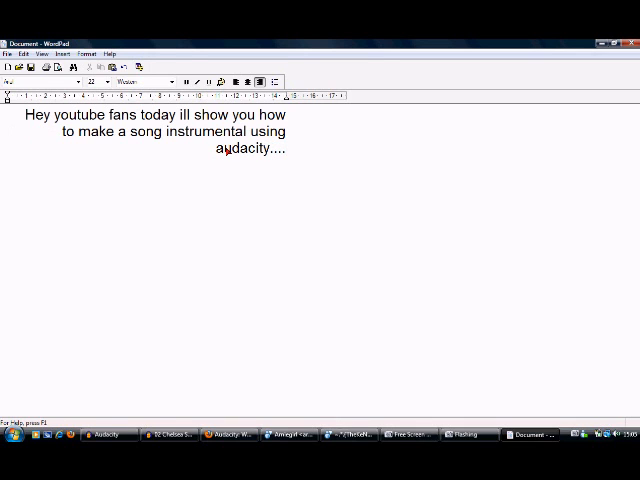
- Continue the note with 'first if you dont have you need to go to....'
{"action": "type", "text": "first i"}
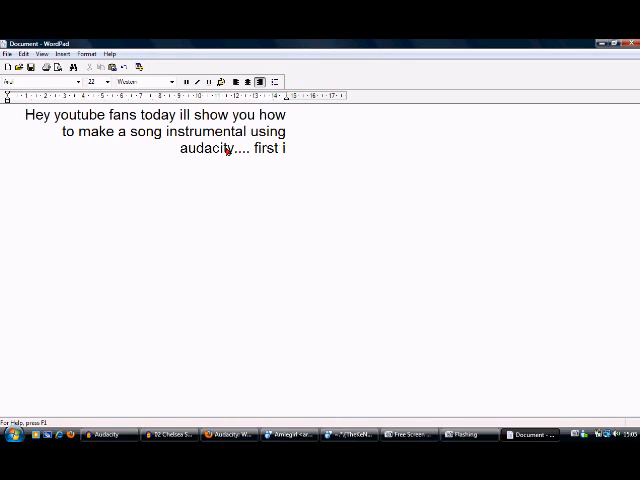
{"action": "type", "text": "f you dont h"}
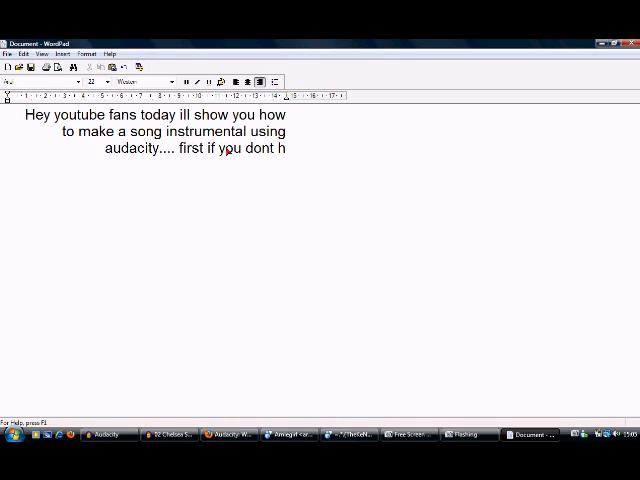
{"action": "type", "text": "ave you need t"}
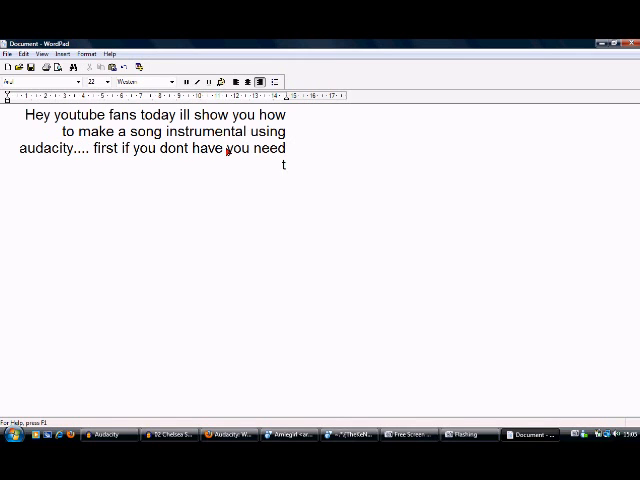
{"action": "type", "text": "o go to"}
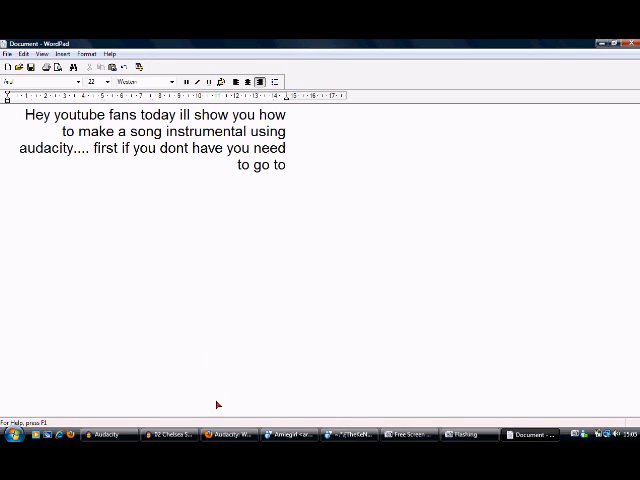
{"action": "type", "text": "...."}
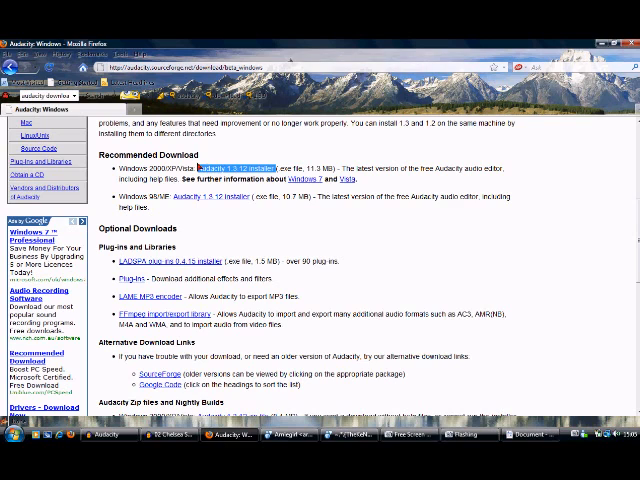
- Show the Audacity download page in Firefox, then return to the WordPad notes
{"action": "right_click", "coordinate": [210, 168]}
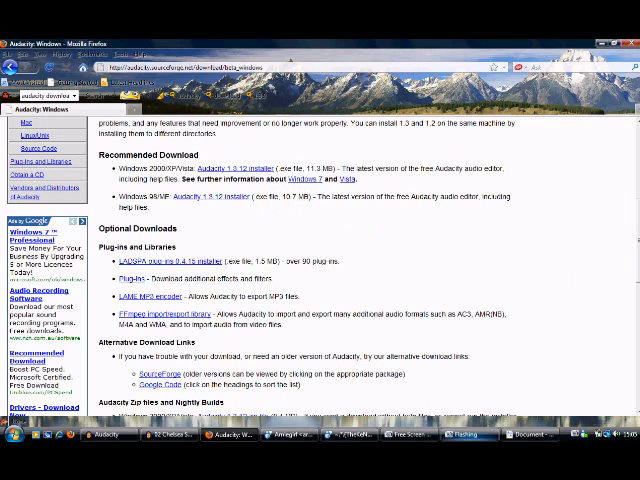
{"action": "left_click", "coordinate": [530, 434]}
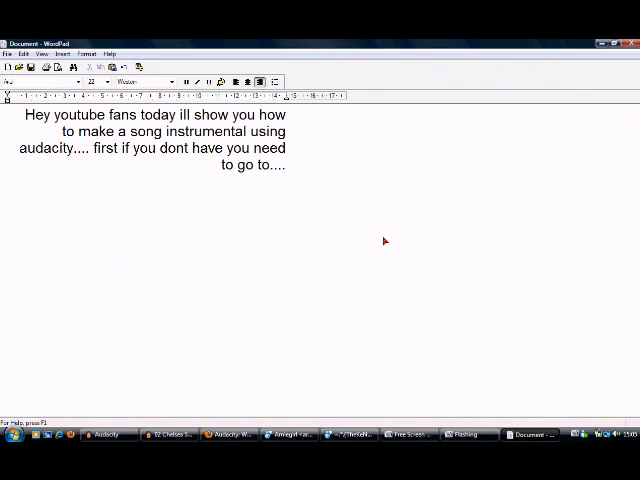
- Add 'then once you have downloaded it open it and then' to the note
{"action": "type", "text": "then on"}
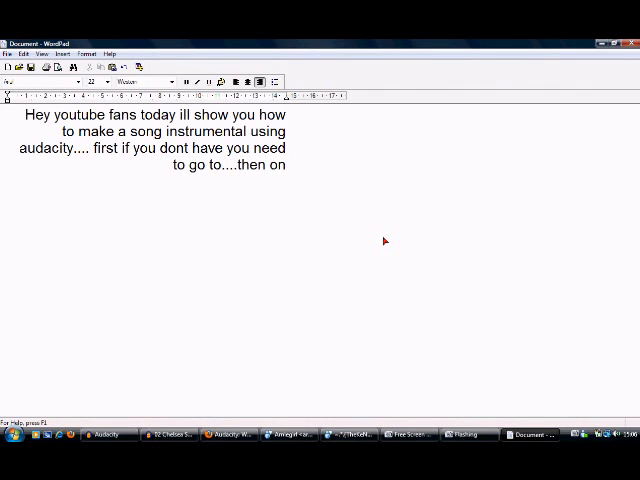
{"action": "type", "text": "once you hace"}
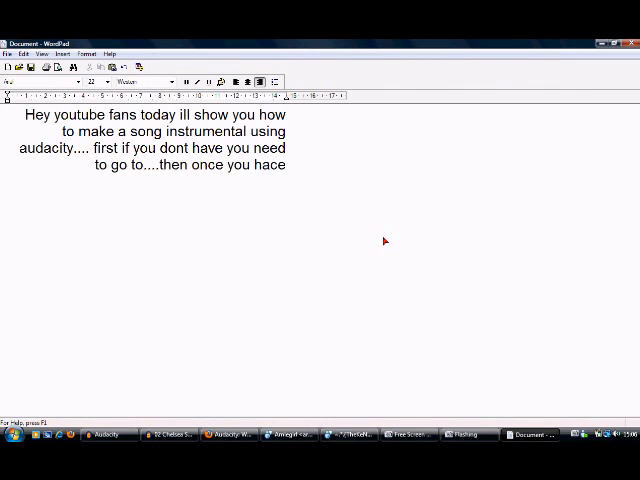
{"action": "type", "text": "have downloa"}
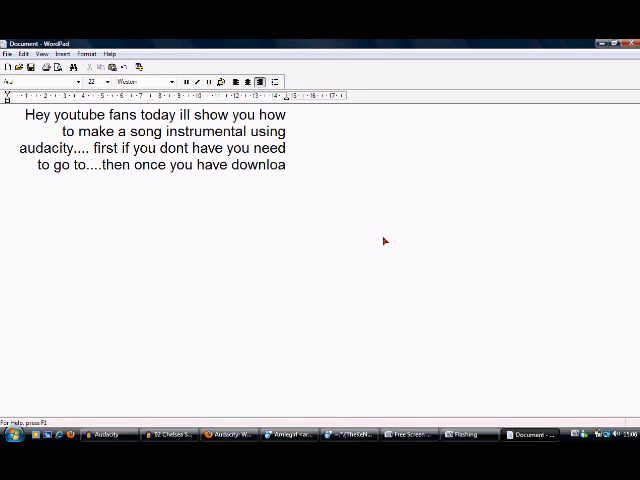
{"action": "type", "text": "ded it o"}
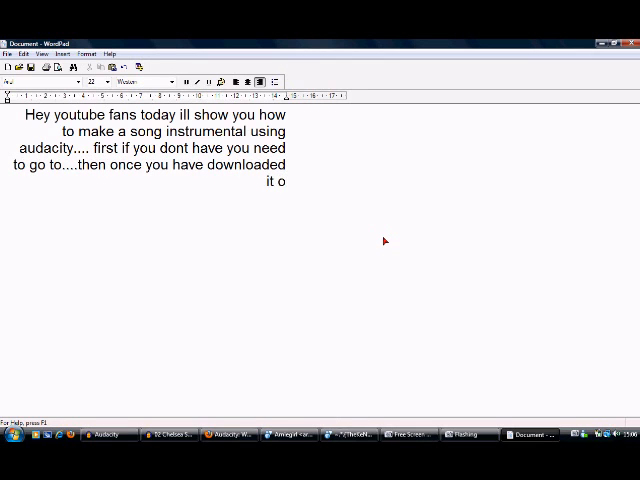
{"action": "type", "text": "pen it and then"}
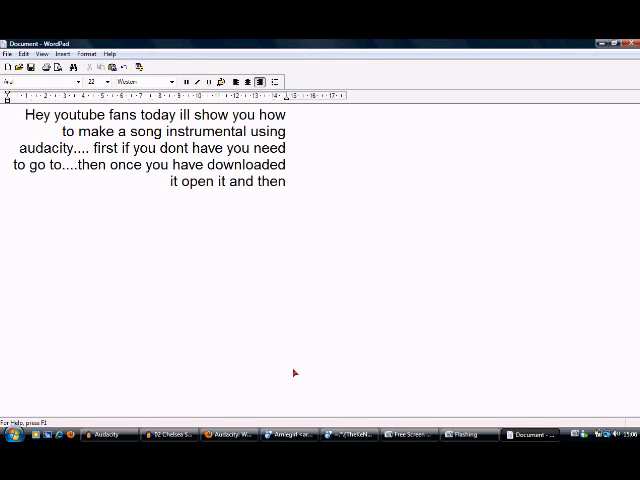
- In Audacity, load a song from the music folder via File > Open so its waveform appears
{"action": "left_click", "coordinate": [104, 434]}
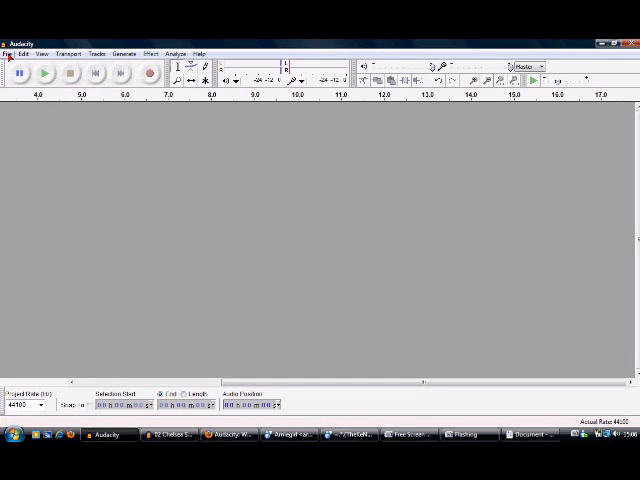
{"action": "left_click", "coordinate": [8, 54]}
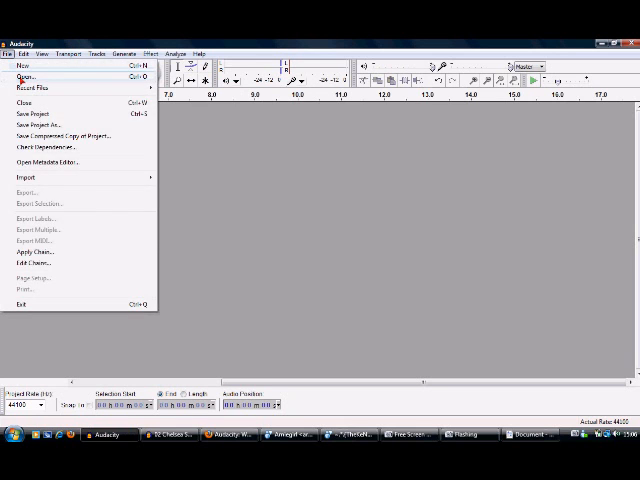
{"action": "left_click", "coordinate": [24, 76]}
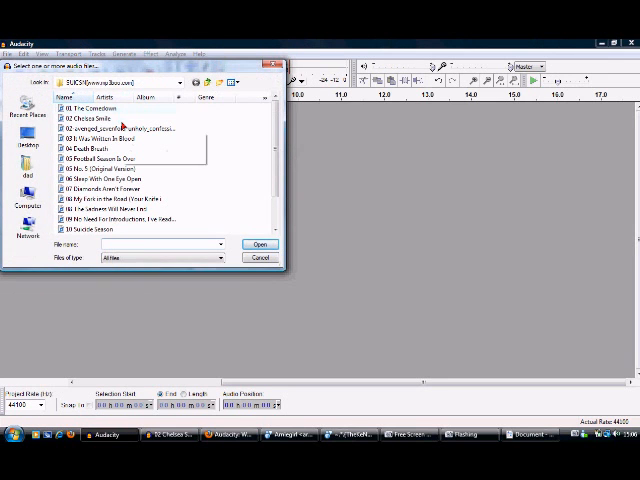
{"action": "left_click", "coordinate": [260, 244]}
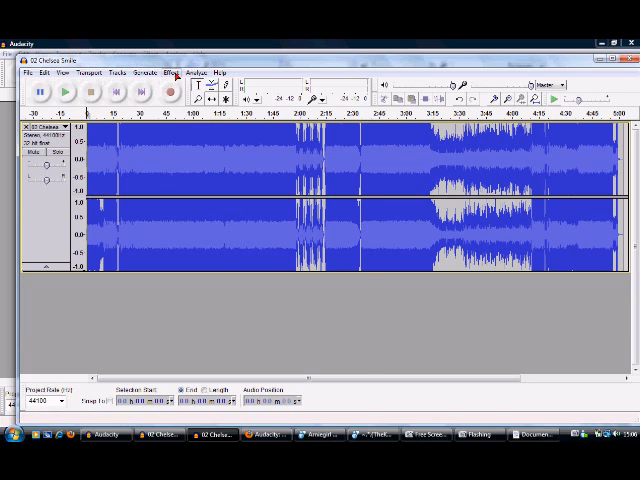
{"action": "left_click", "coordinate": [178, 72]}
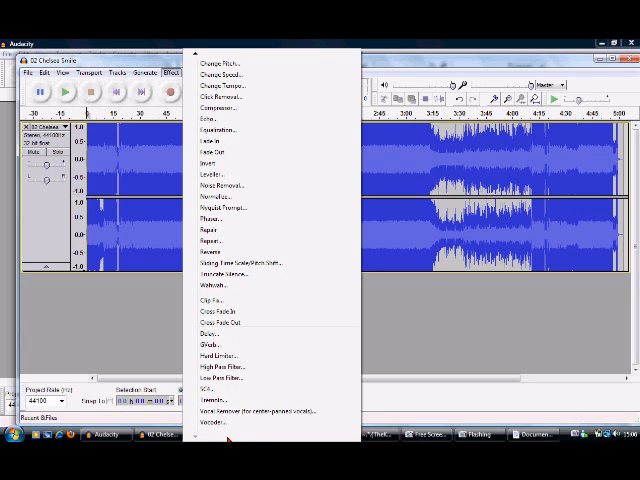
- Run the Vocal Remover effect on the track, choosing which frequency band to remove
{"action": "left_click", "coordinate": [260, 416]}
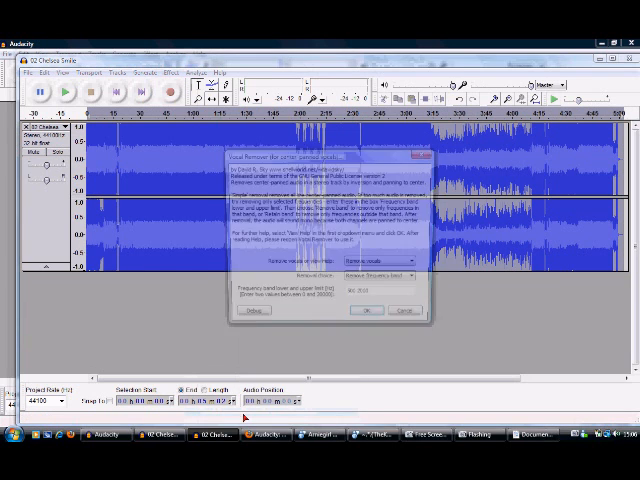
{"action": "left_click", "coordinate": [382, 276]}
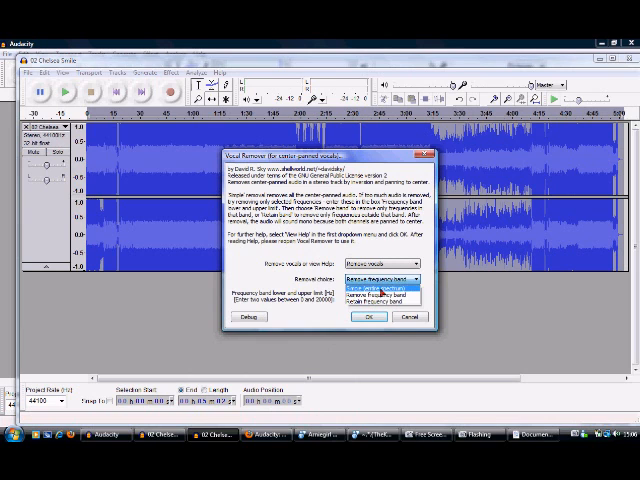
{"action": "left_click", "coordinate": [368, 316]}
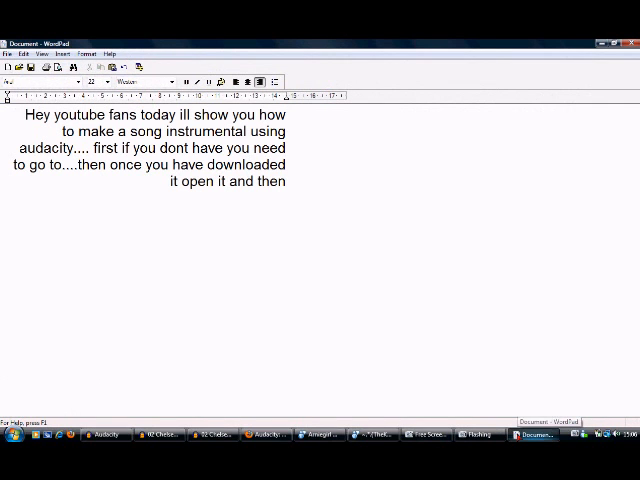
- Add '....if that isnt enough to remove all vocals then you need to do this'
{"action": "type", "text": "....if that isnt enough to"}
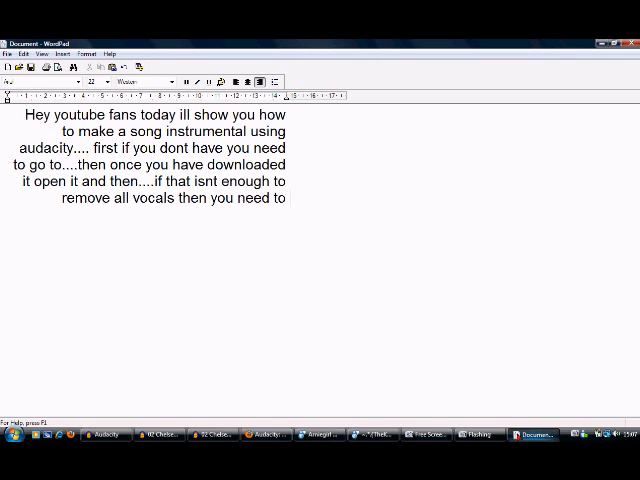
{"action": "type", "text": "do this"}
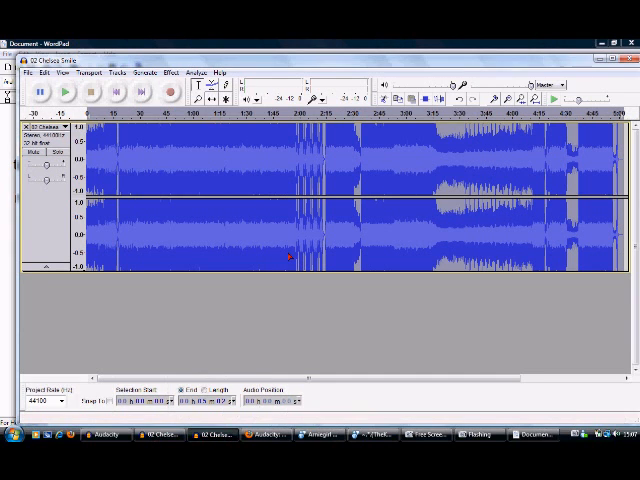
- Run Vocal Remover a second time with a different frequency band selected for removal
{"action": "left_click", "coordinate": [168, 72]}
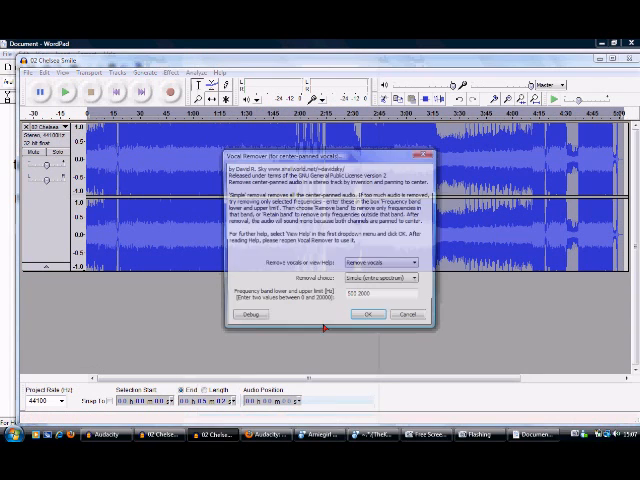
{"action": "left_click", "coordinate": [404, 280]}
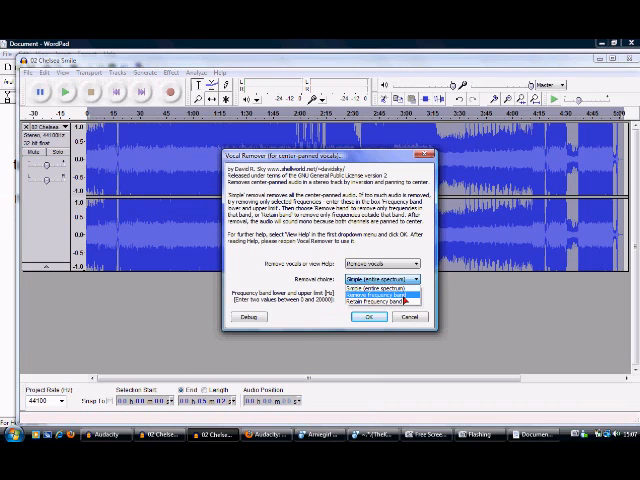
{"action": "left_click", "coordinate": [370, 316]}
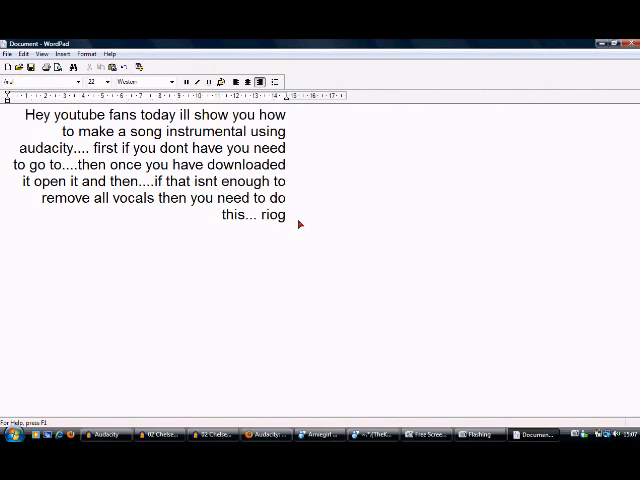
- Add 'That tshould get rid of any vocals' and clear the page for a fresh note
{"action": "type", "text": "That"}
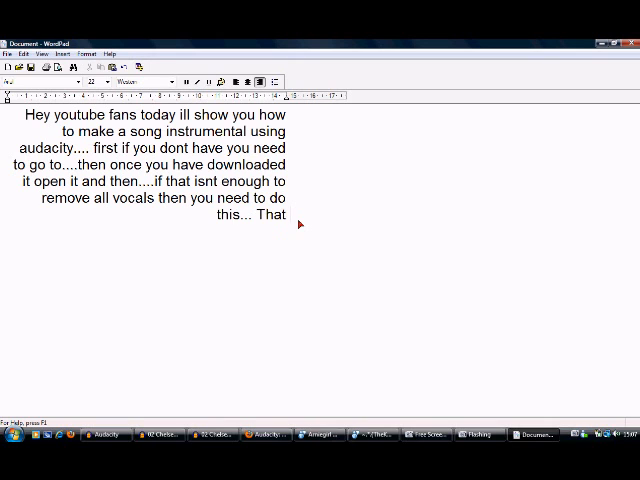
{"action": "type", "text": "tshould get rid of any vocals"}
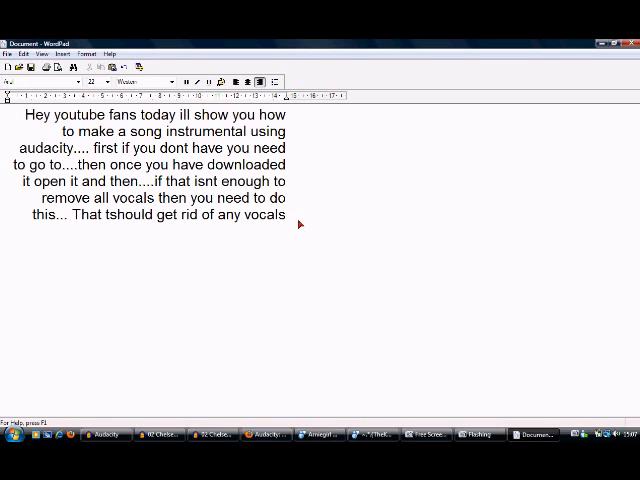
{"action": "key", "text": "Backspace"}
{"action": "type", "text": "ill"}
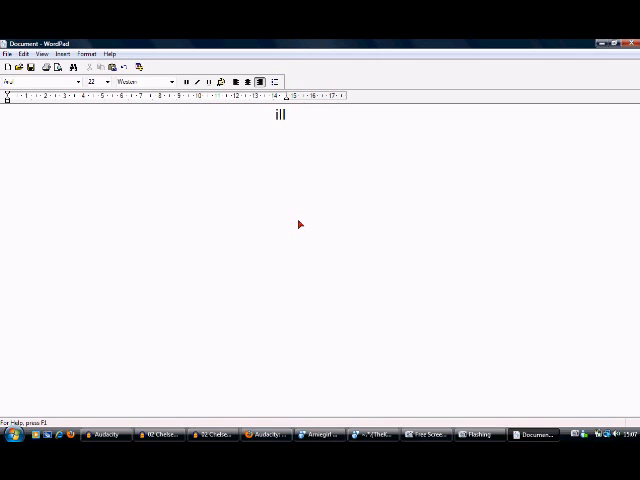
- Write that the download link will be put in the info box
{"action": "type", "text": "put the p"}
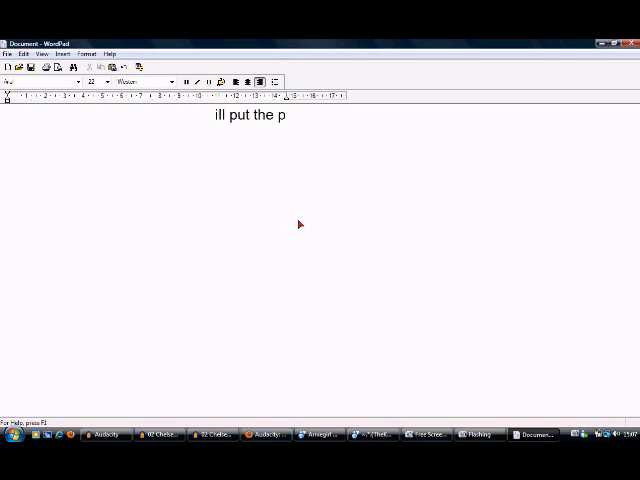
{"action": "type", "text": "link to ythe"}
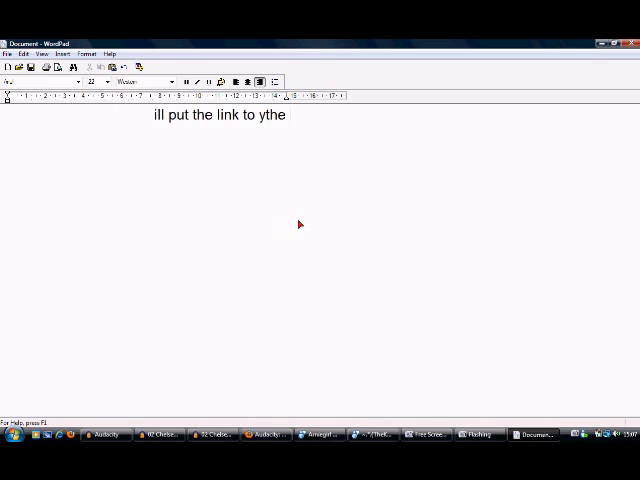
{"action": "type", "text": "the download in the"}
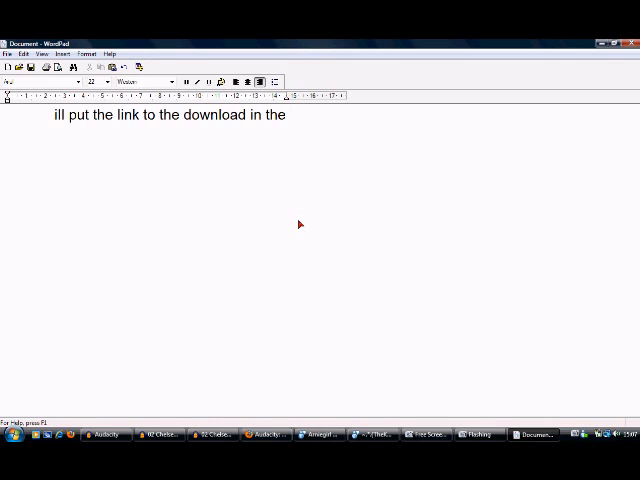
{"action": "type", "text": "info"}
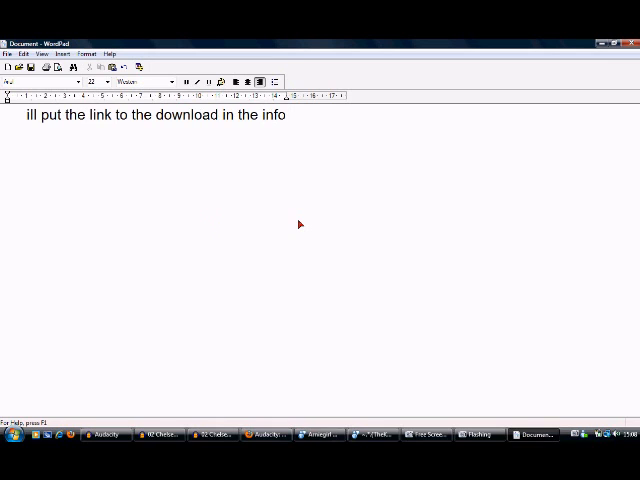
{"action": "type", "text": "box... oh"}
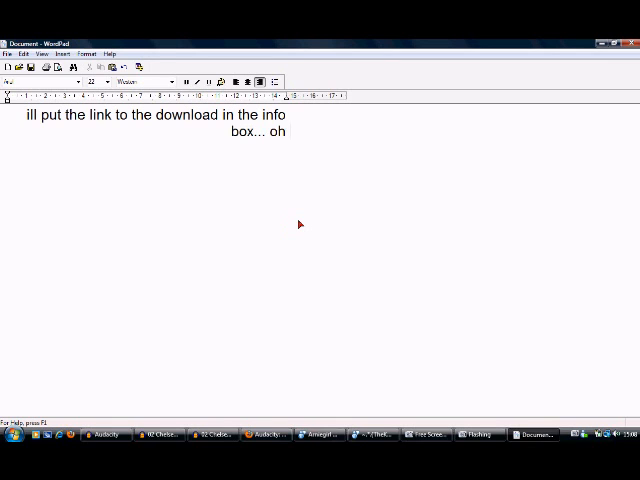
- Ask viewers to SUBSCRIBE and REQUEST before signing off
{"action": "type", "text": "yeah before i forget SUBD"}
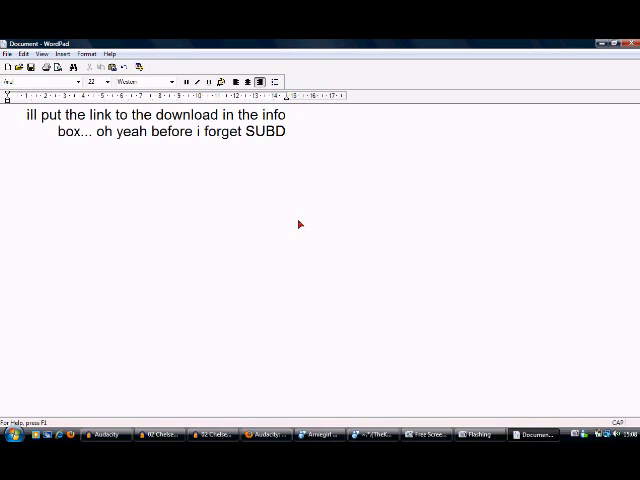
{"action": "type", "text": "CRIBE"}
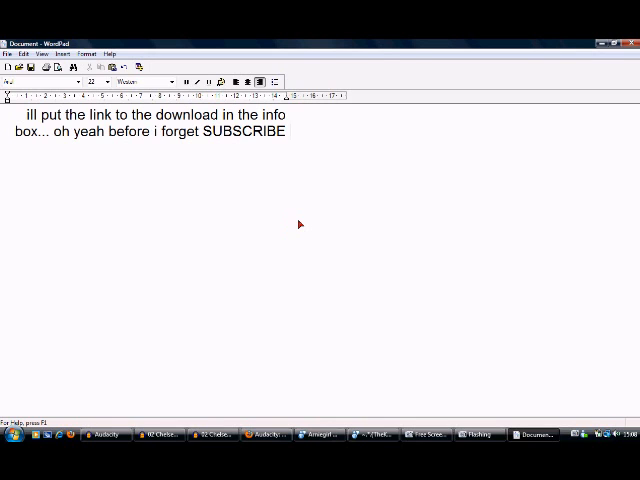
{"action": "type", "text": "and REQUE"}
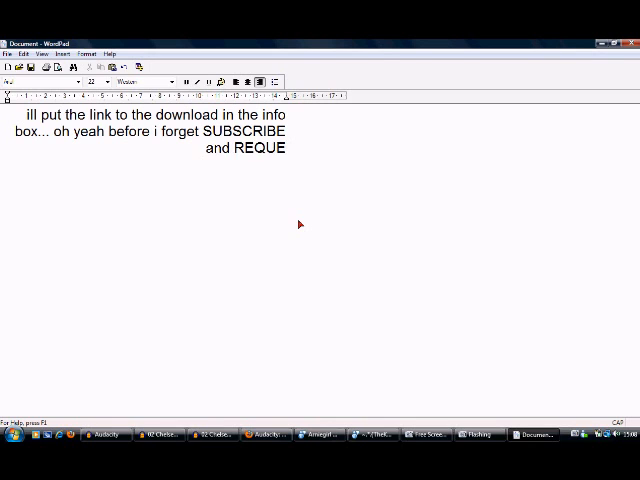
{"action": "type", "text": "ST"}
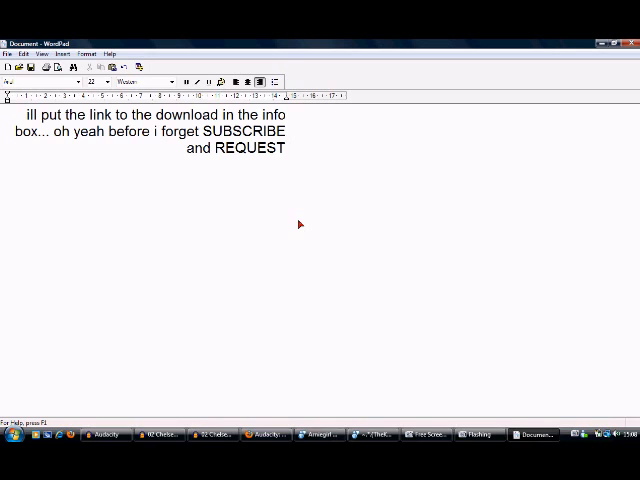
- Sign off with 'this is a pred production ^_^'
{"action": "type", "text": "thsi"}
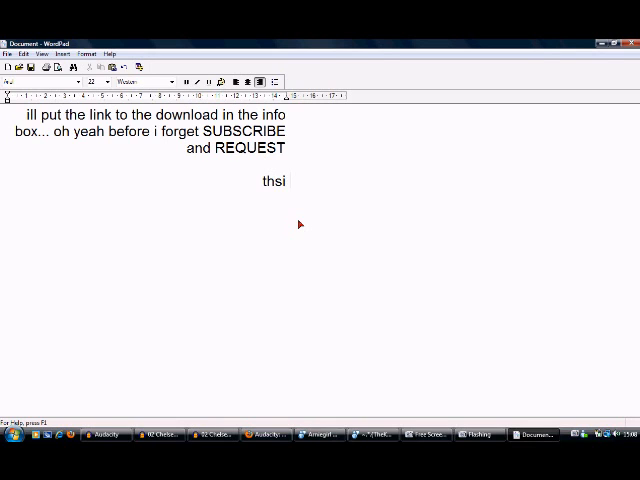
{"action": "type", "text": "this is a pred"}
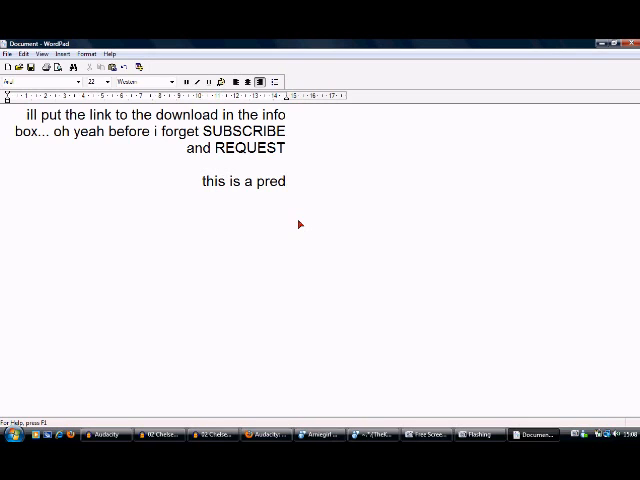
{"action": "type", "text": "prod"}
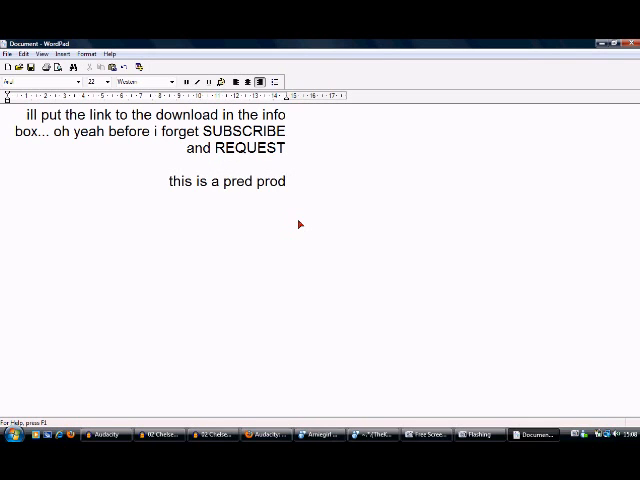
{"action": "type", "text": "uction"}
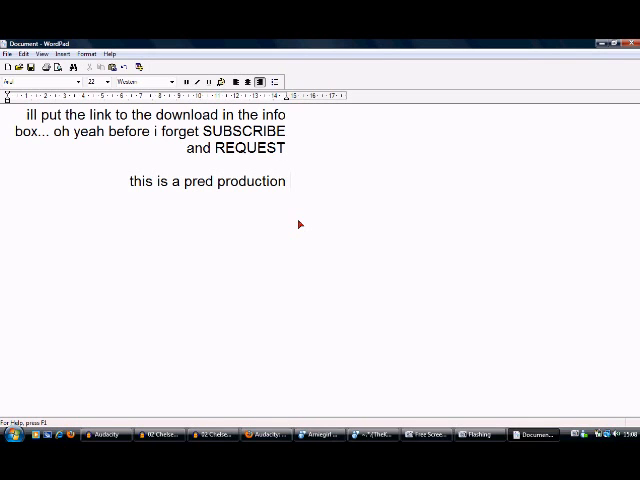
{"action": "type", "text": "^_^"}
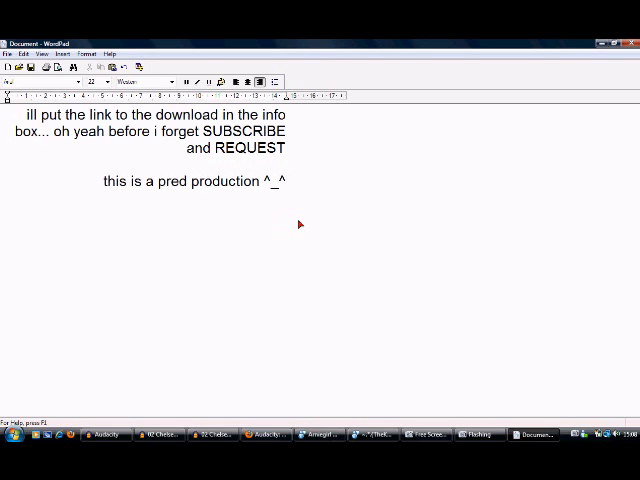